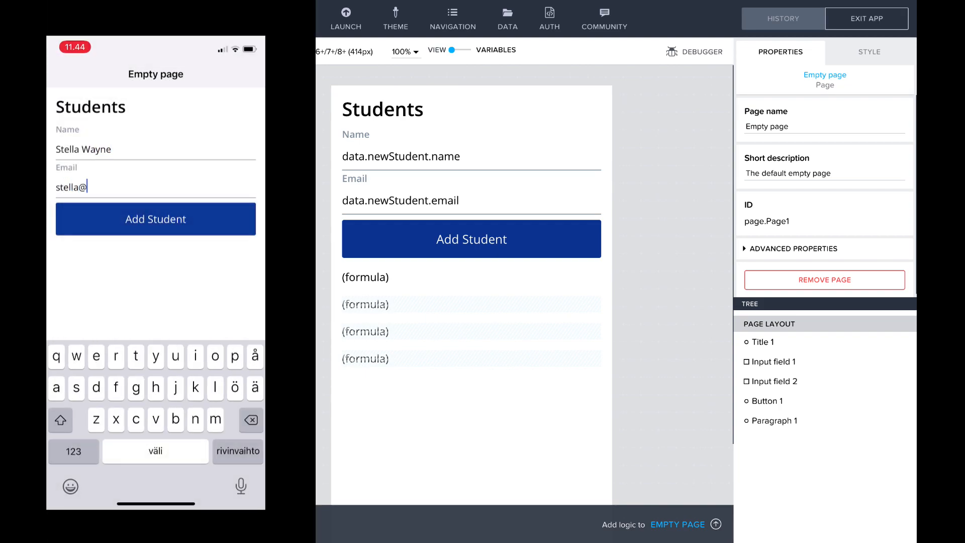
left_click(155, 218)
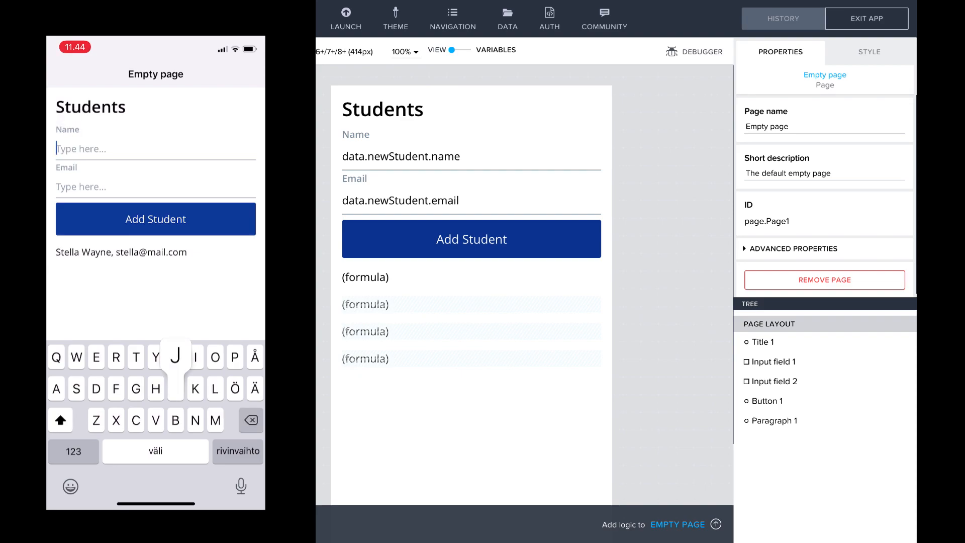
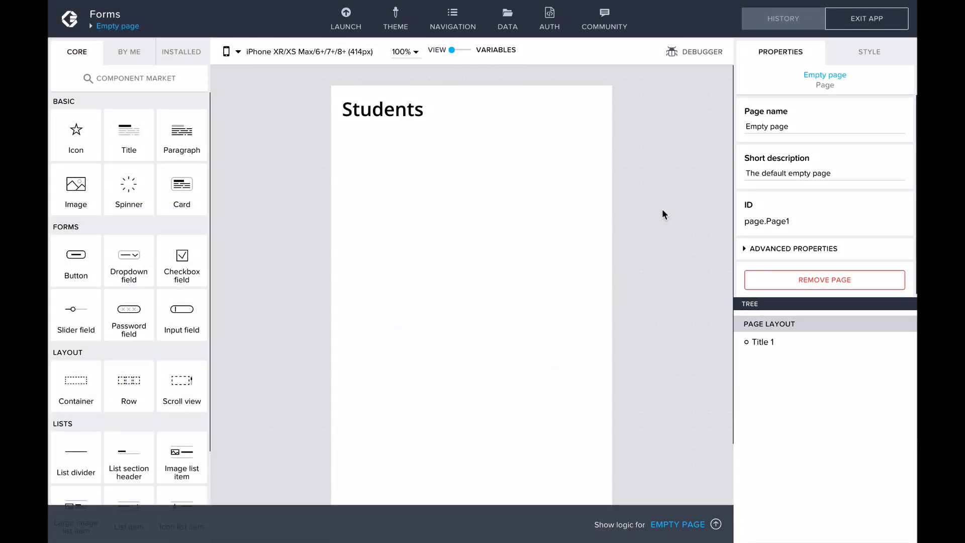
Step: View the Students cloud resource in DATA with its email, id and name text properties
left_click(506, 18)
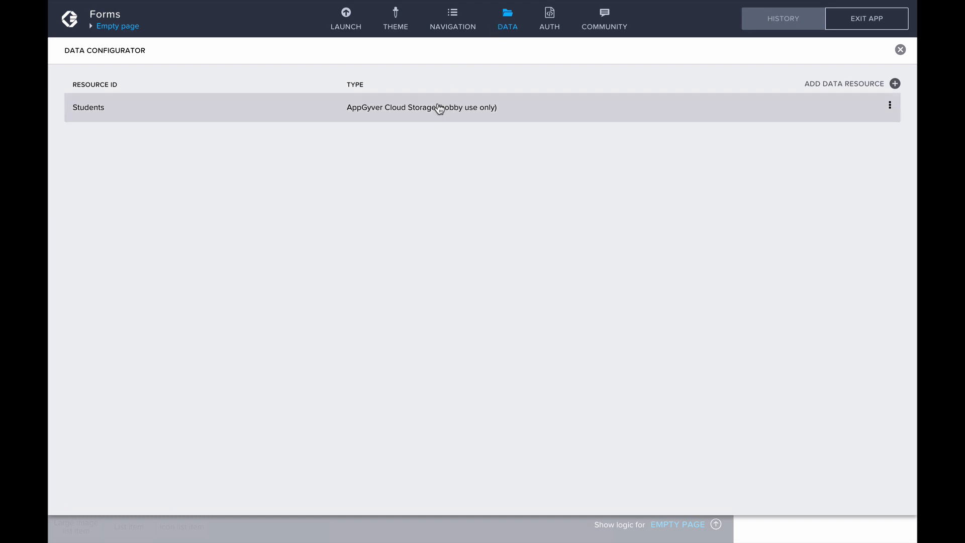
left_click(89, 108)
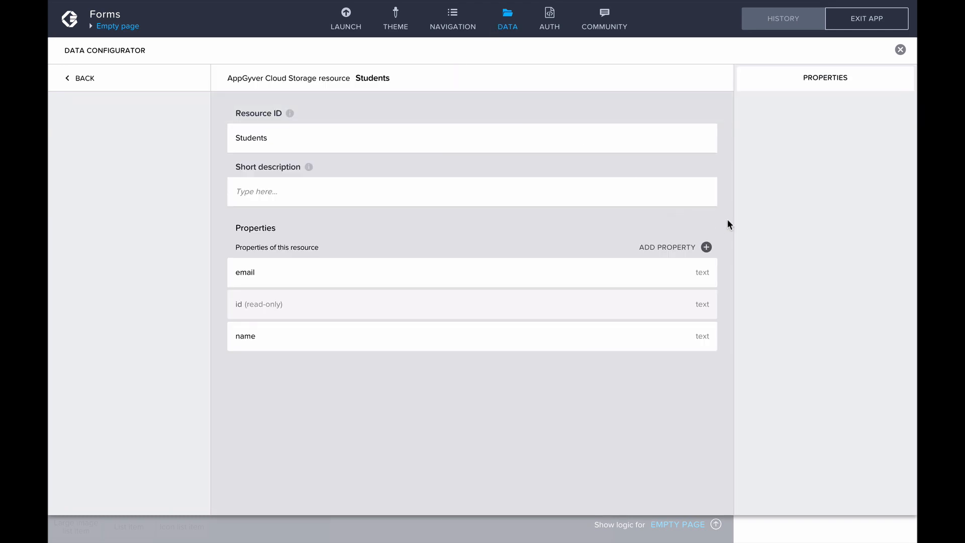
mouse_move(711, 214)
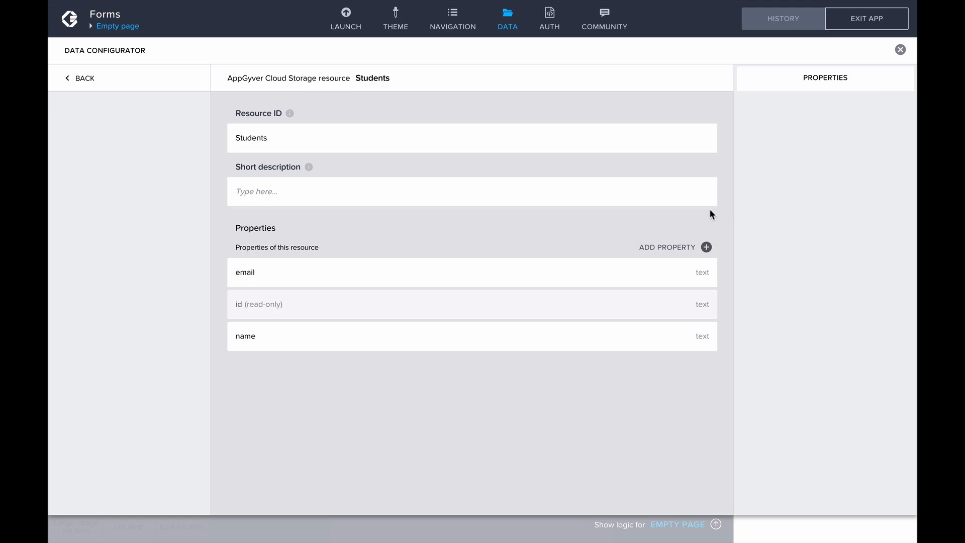
Step: Add input fields labelled Name and Email and a button labelled 'Add Student' under the title
left_click(900, 50)
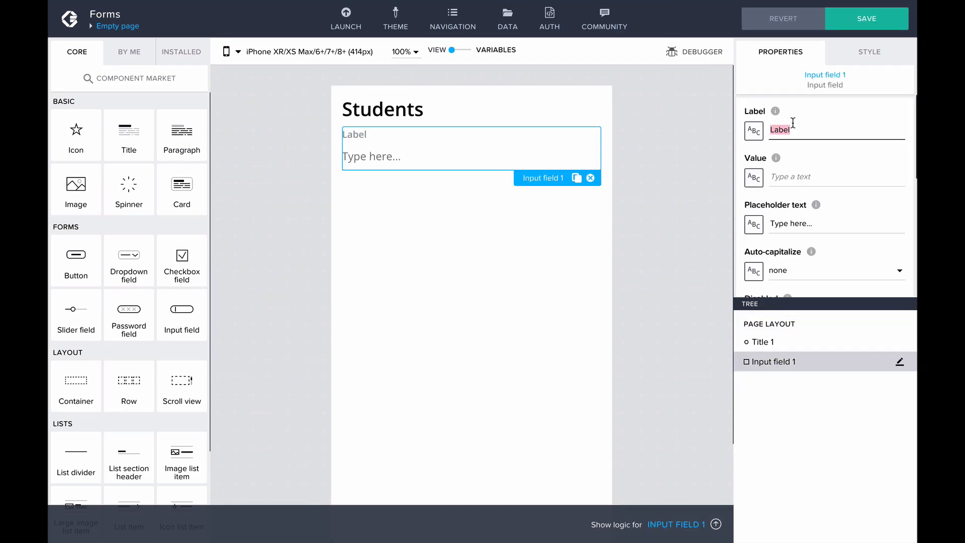
type("Name")
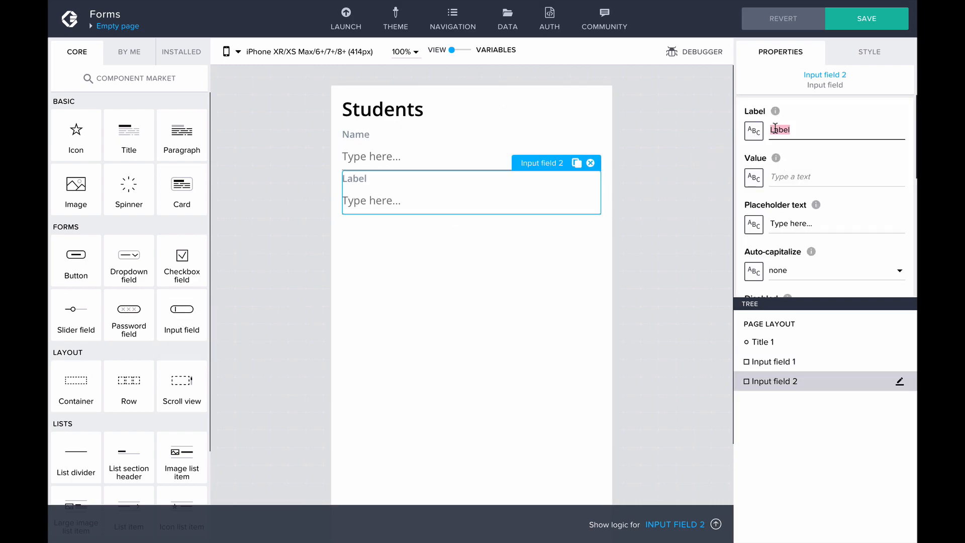
type("Email")
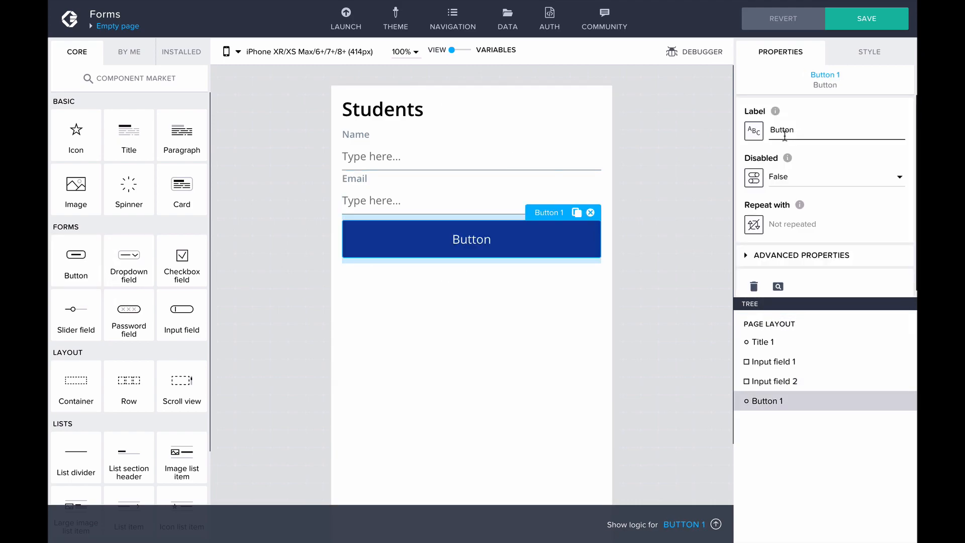
type("Add Studen")
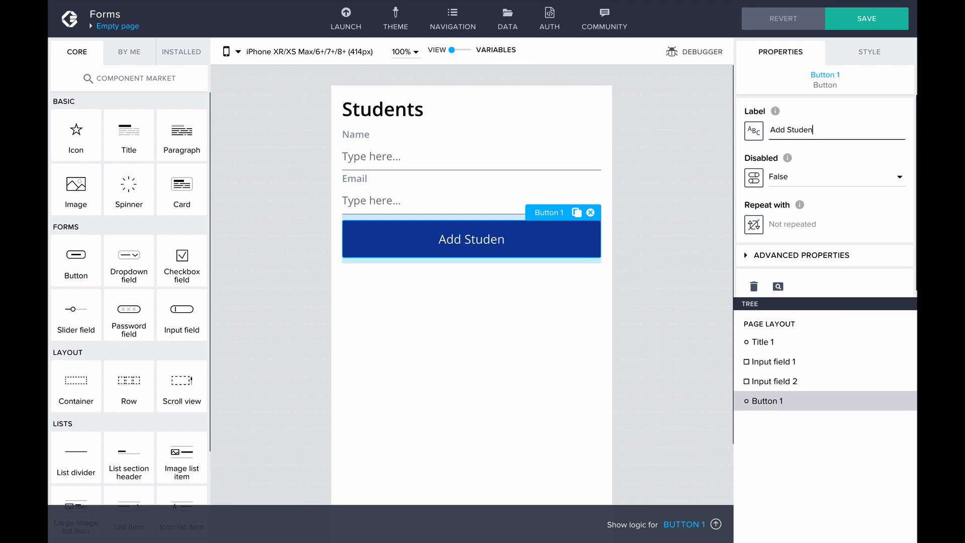
type("t")
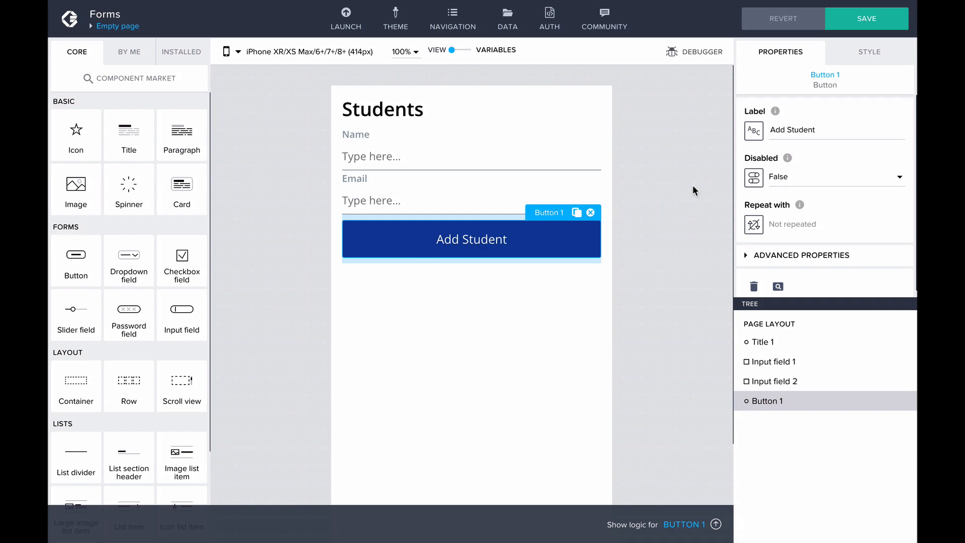
mouse_move(463, 59)
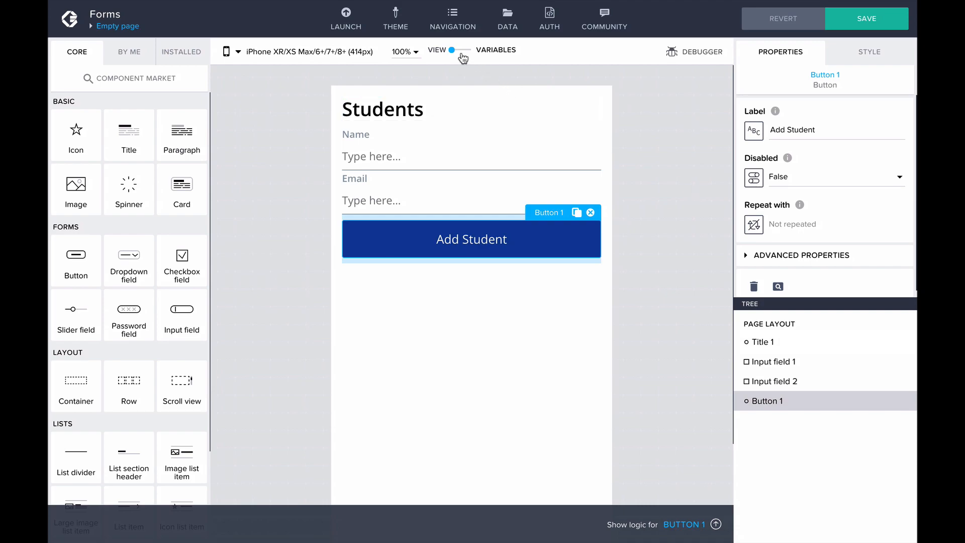
Step: Review the page variables and data variables panels for the form page
left_click(460, 50)
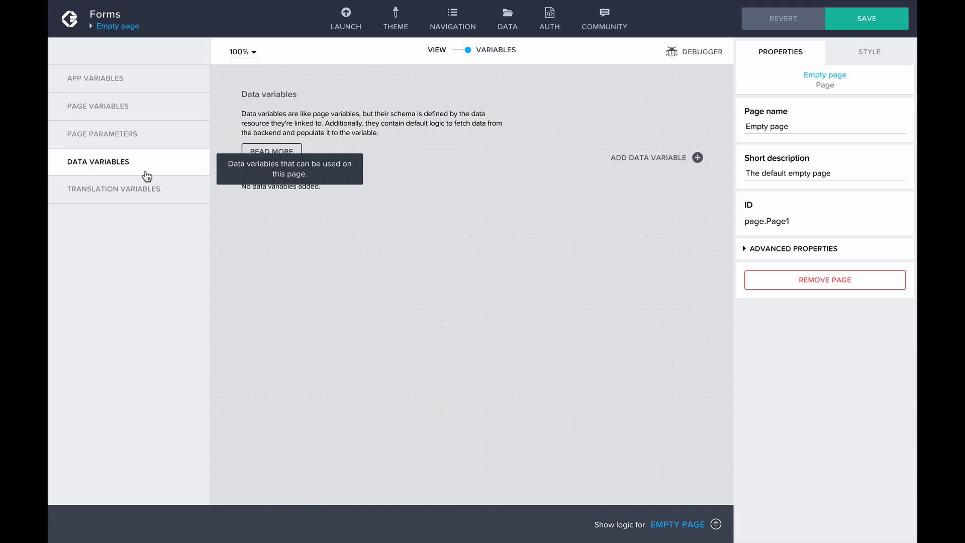
left_click(97, 106)
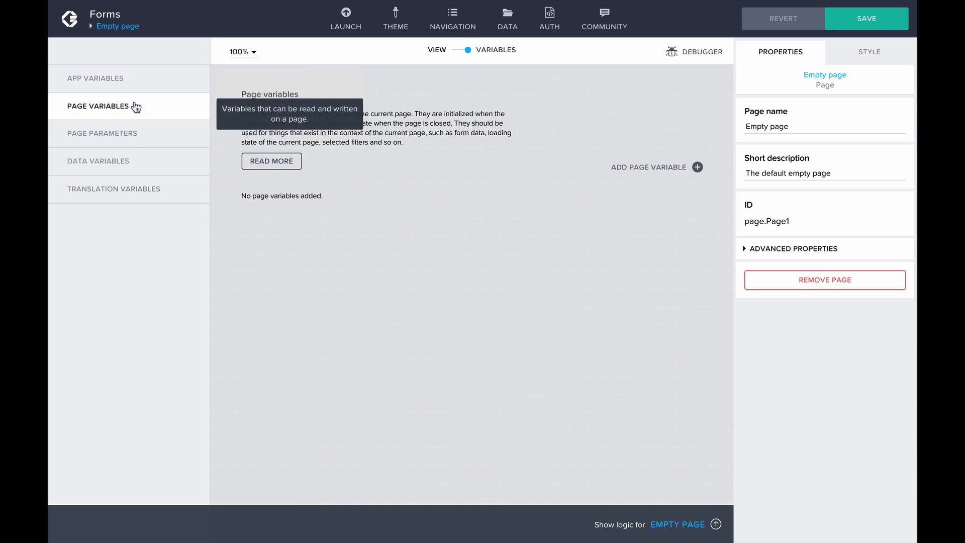
mouse_move(135, 120)
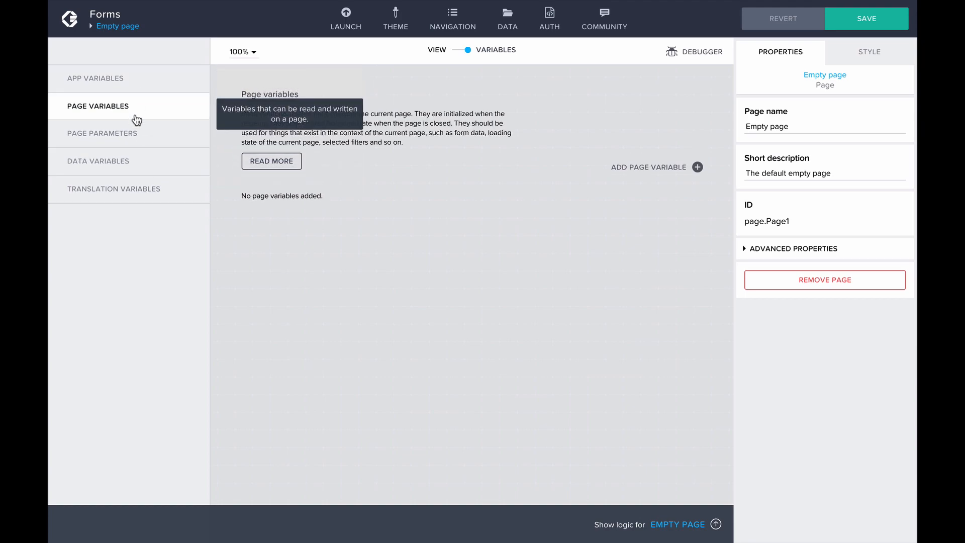
left_click(98, 161)
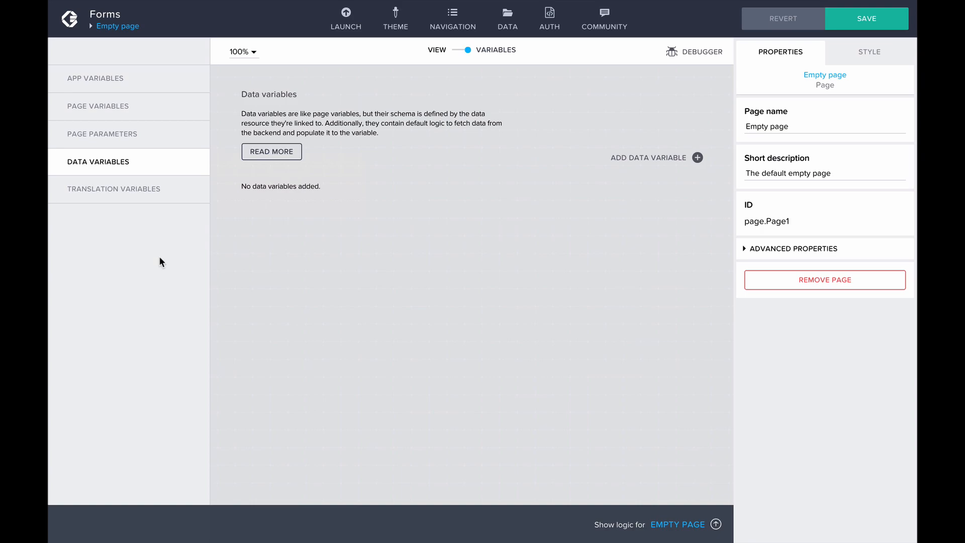
left_click(98, 106)
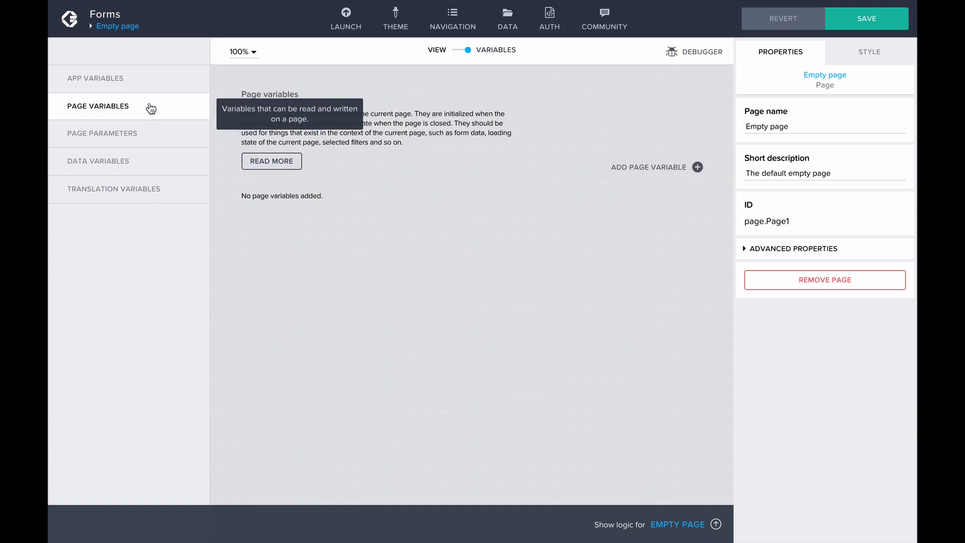
mouse_move(182, 288)
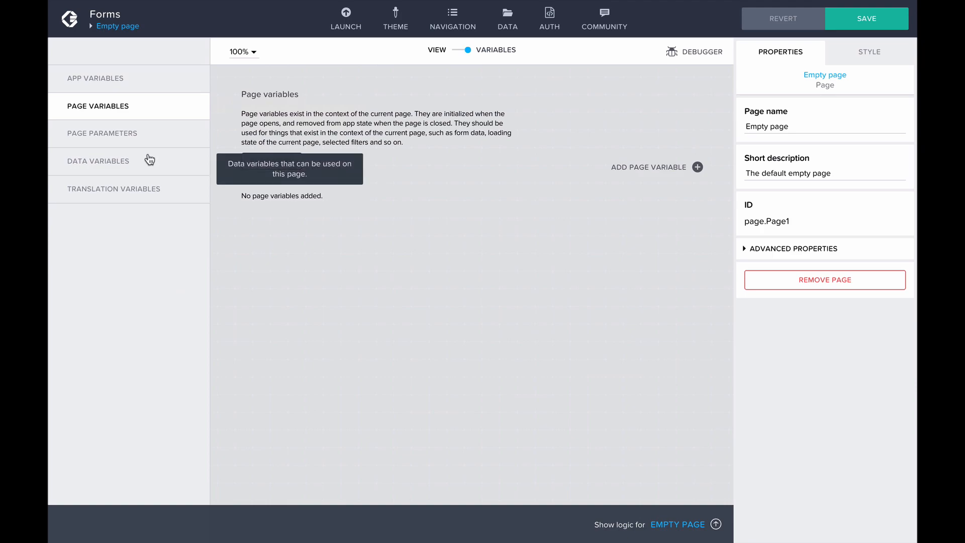
left_click(98, 160)
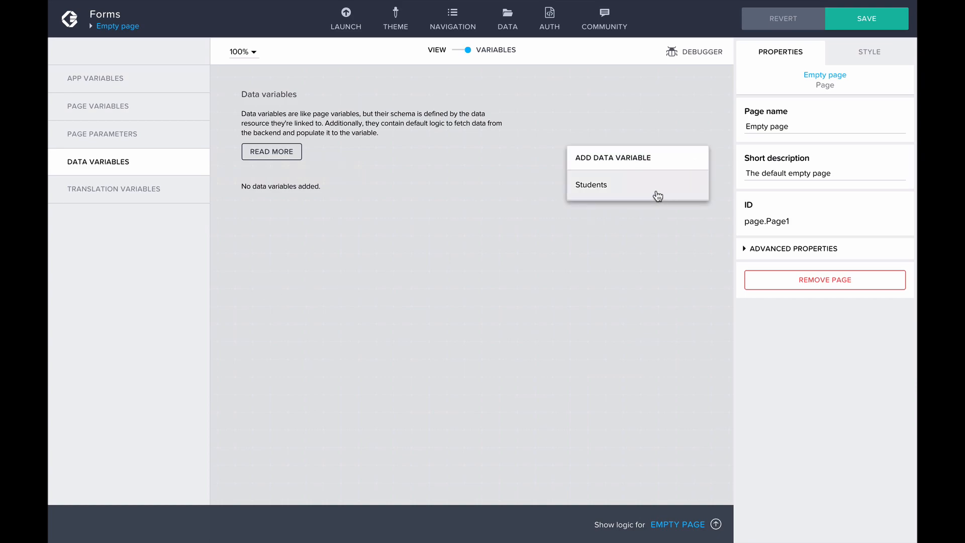
Step: Add a Students data variable named newStudent and return to the page view
left_click(590, 185)
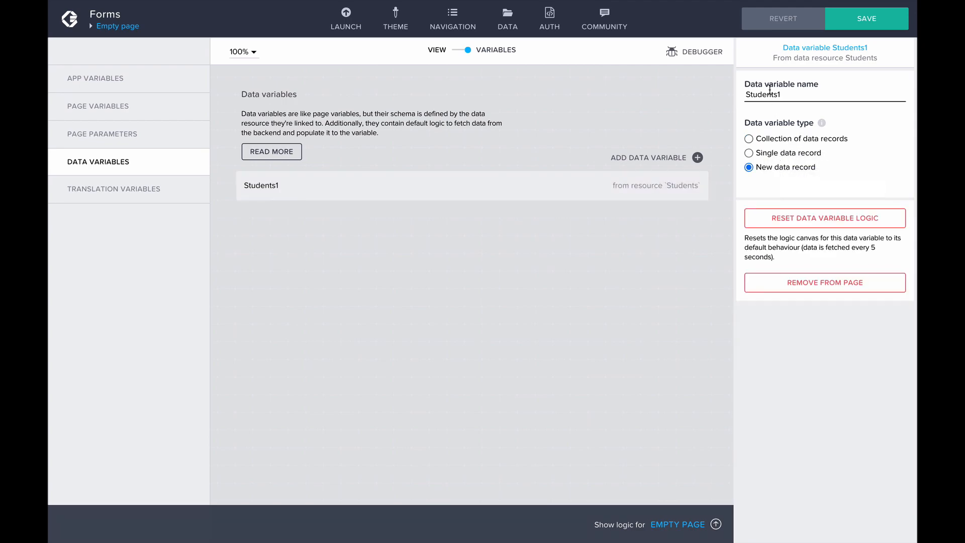
type("newStudent")
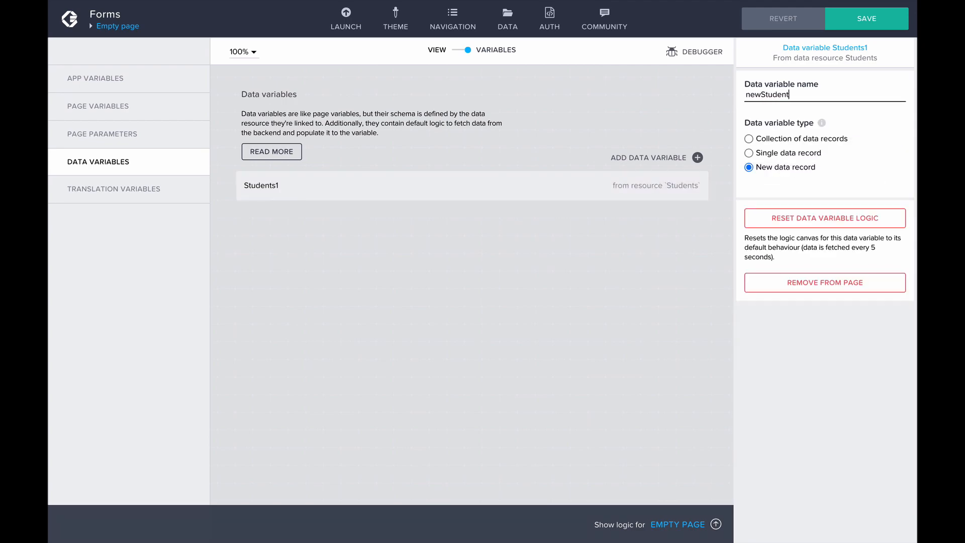
left_click(459, 50)
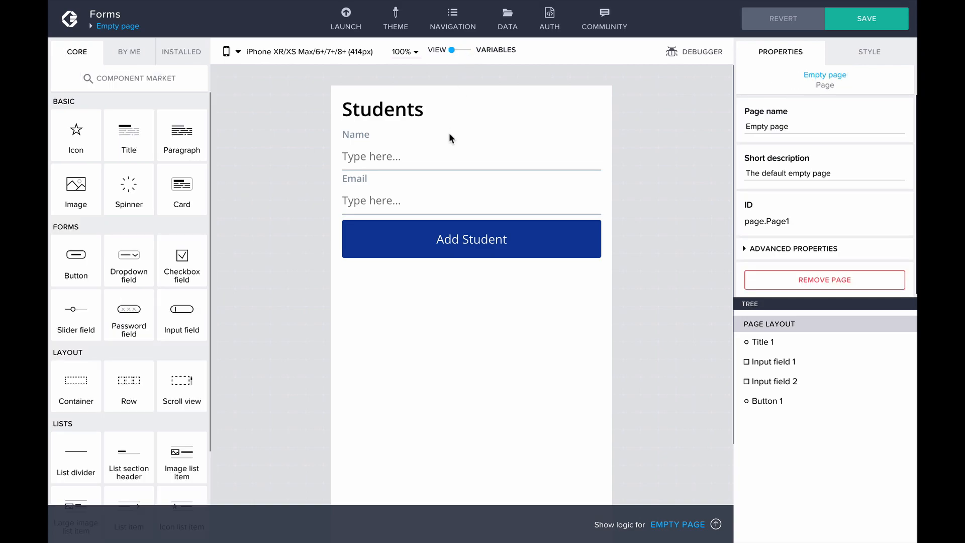
Step: Bind the Name field's value to the data variable newStudent.name
left_click(470, 148)
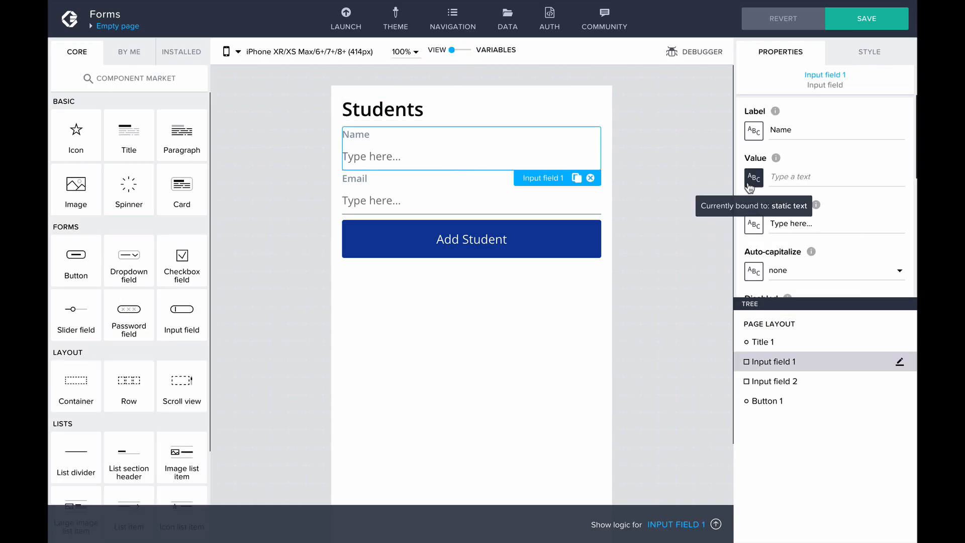
left_click(753, 179)
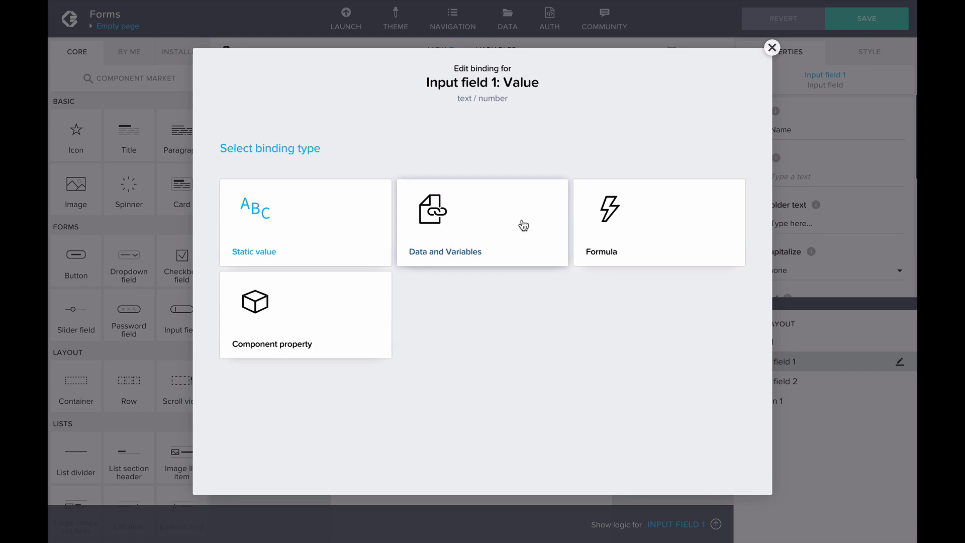
left_click(481, 221)
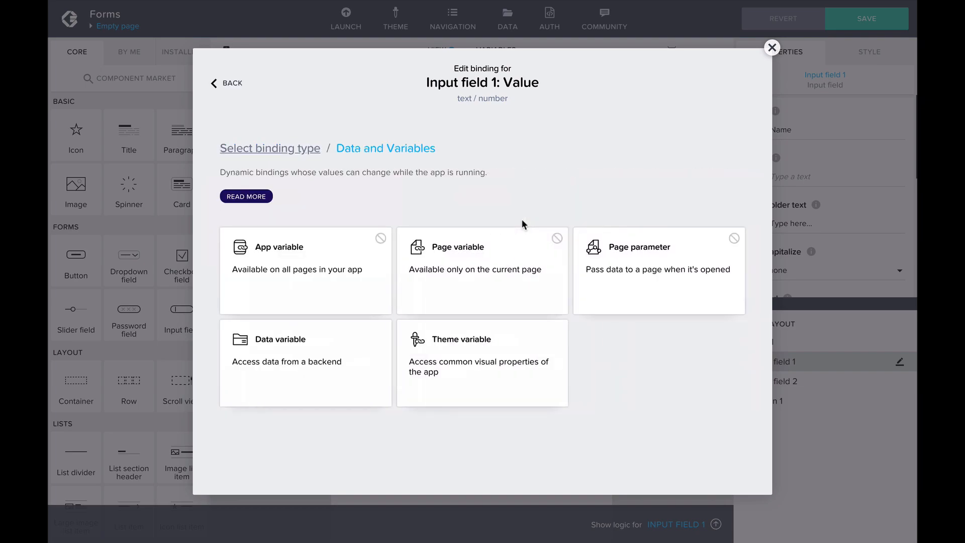
left_click(280, 363)
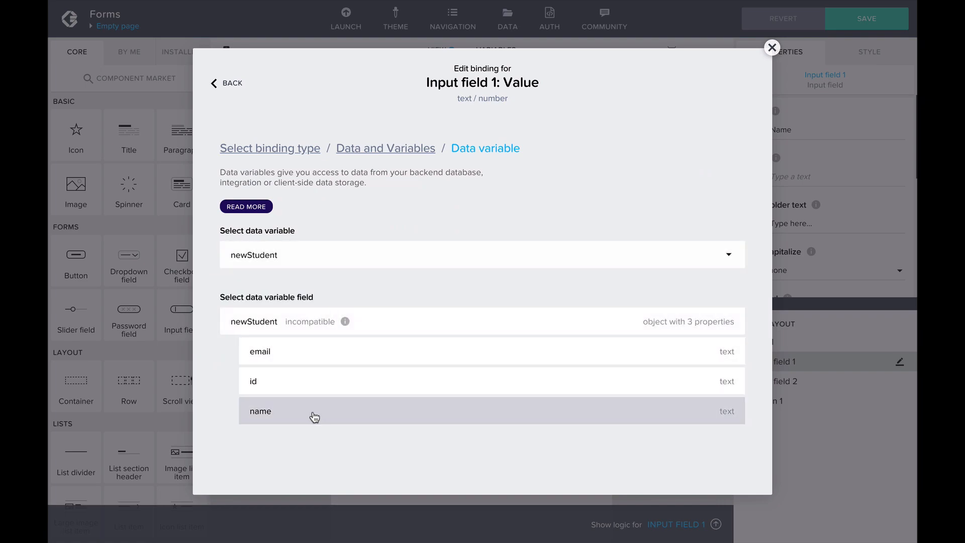
left_click(260, 410)
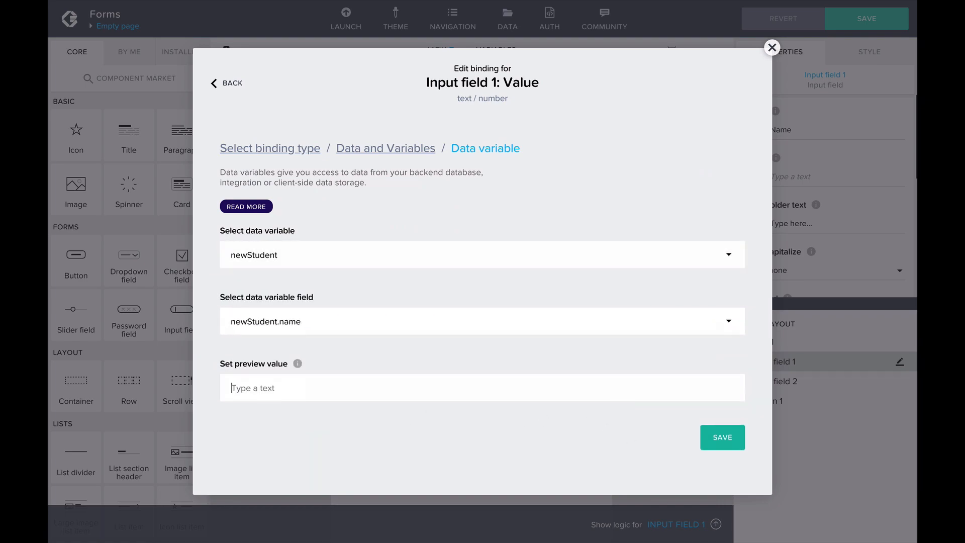
left_click(722, 437)
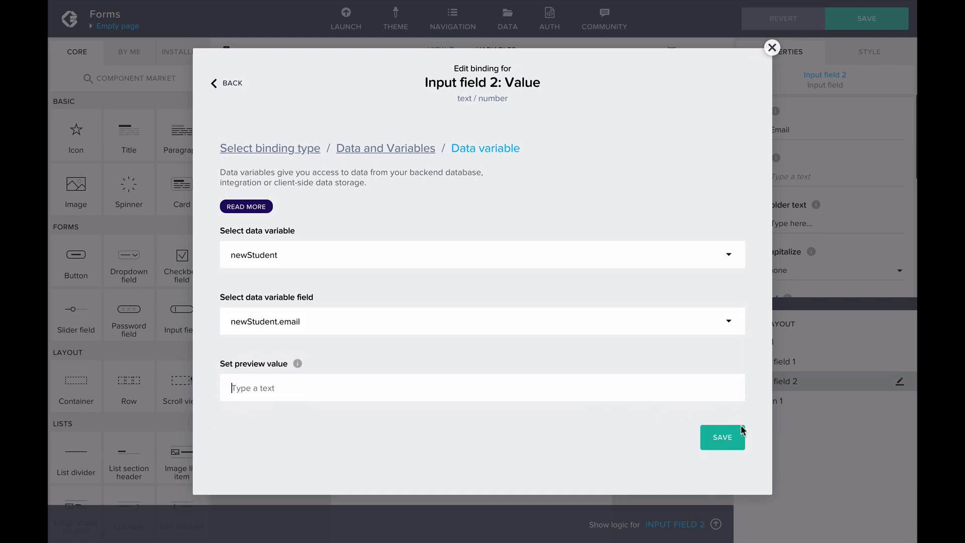
Step: Bind the Email field's value to newStudent.email
left_click(721, 437)
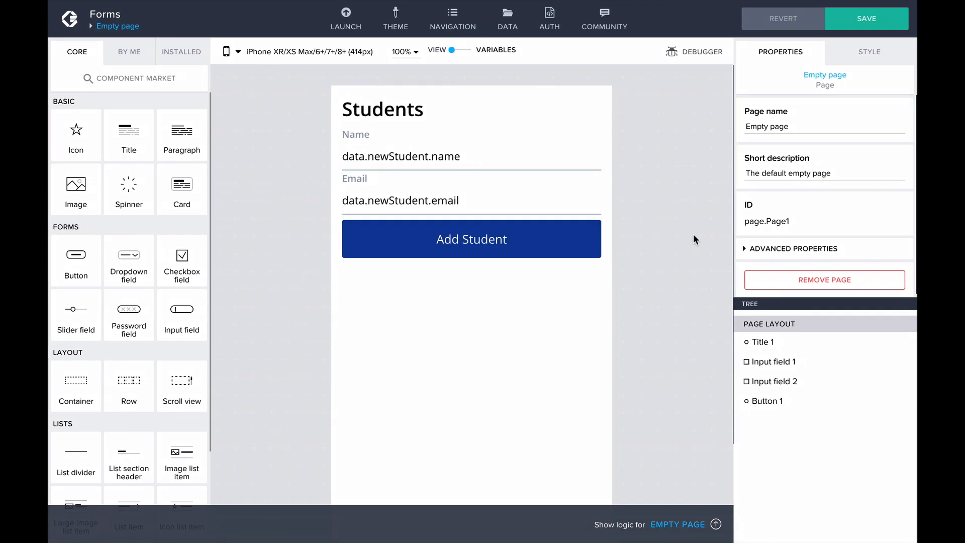
mouse_move(670, 239)
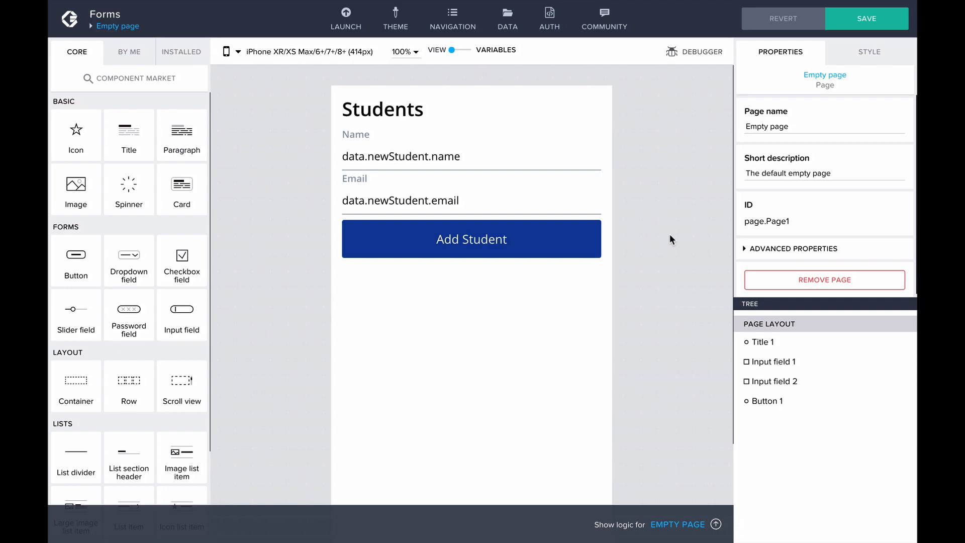
Step: Set the button's Create record step to use newStudent as the new record's properties
left_click(470, 239)
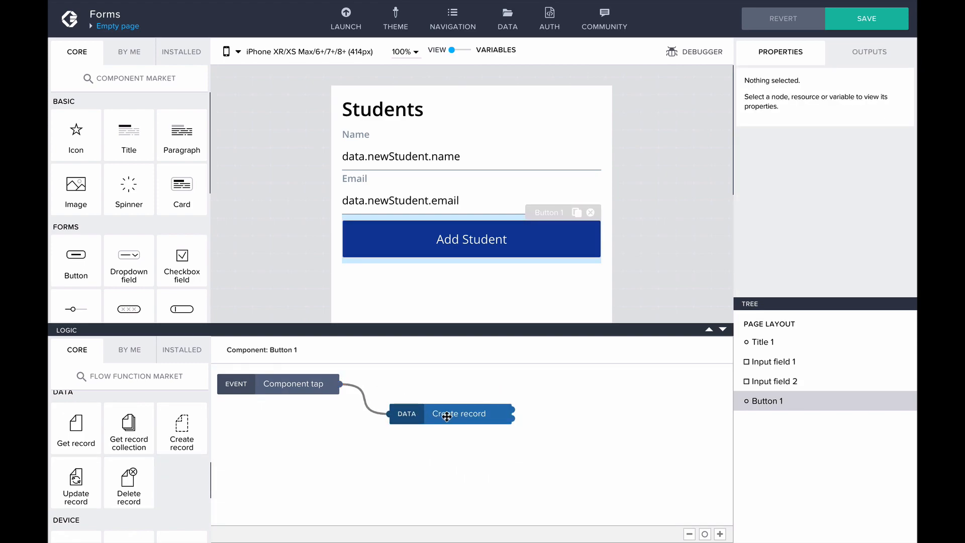
left_click(457, 413)
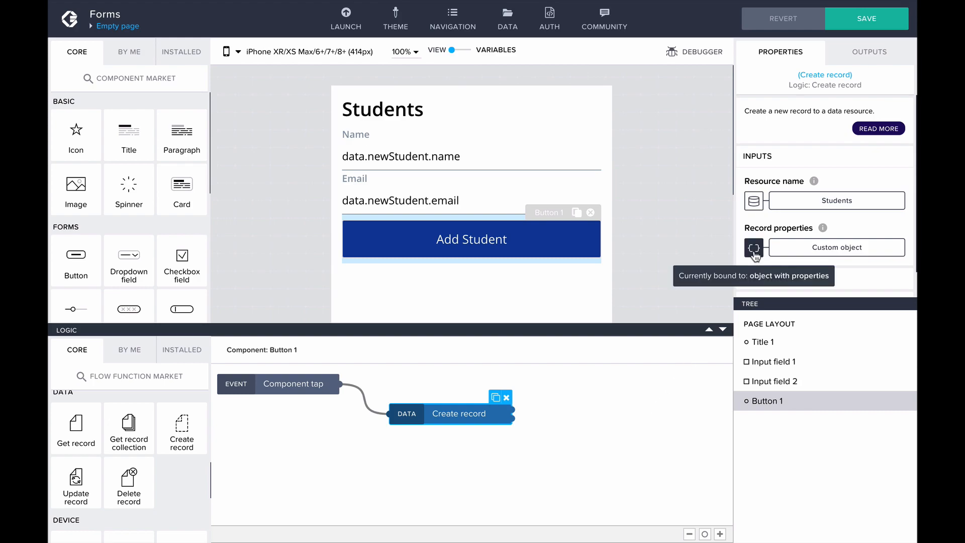
left_click(752, 247)
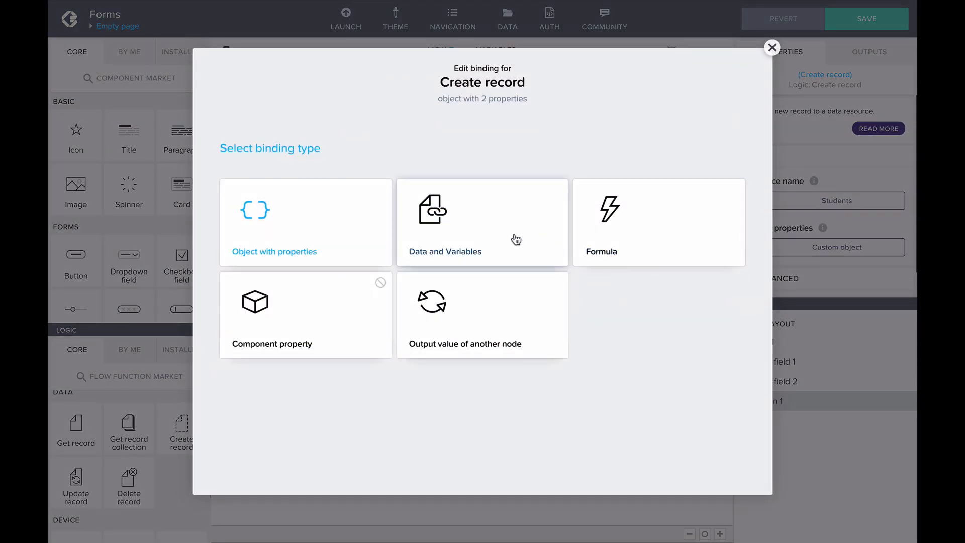
left_click(481, 222)
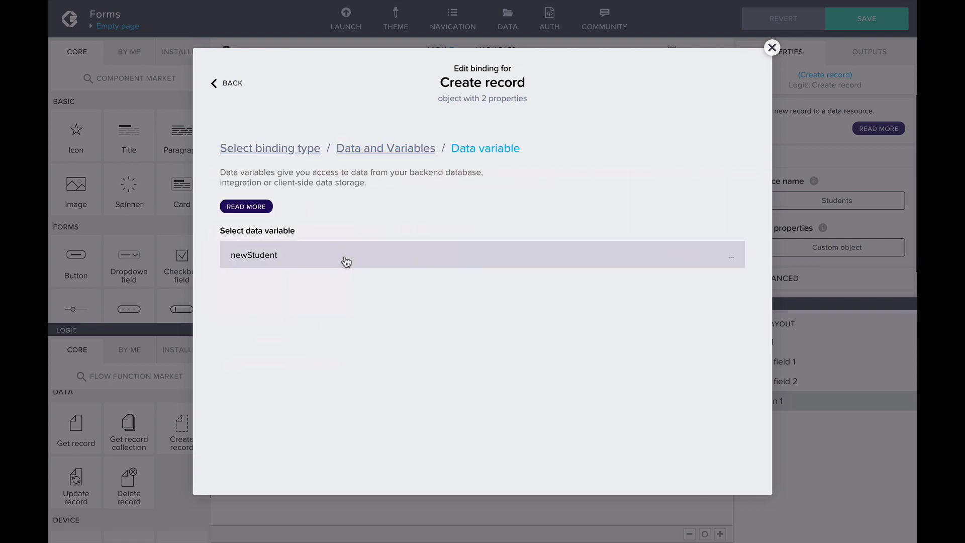
left_click(347, 254)
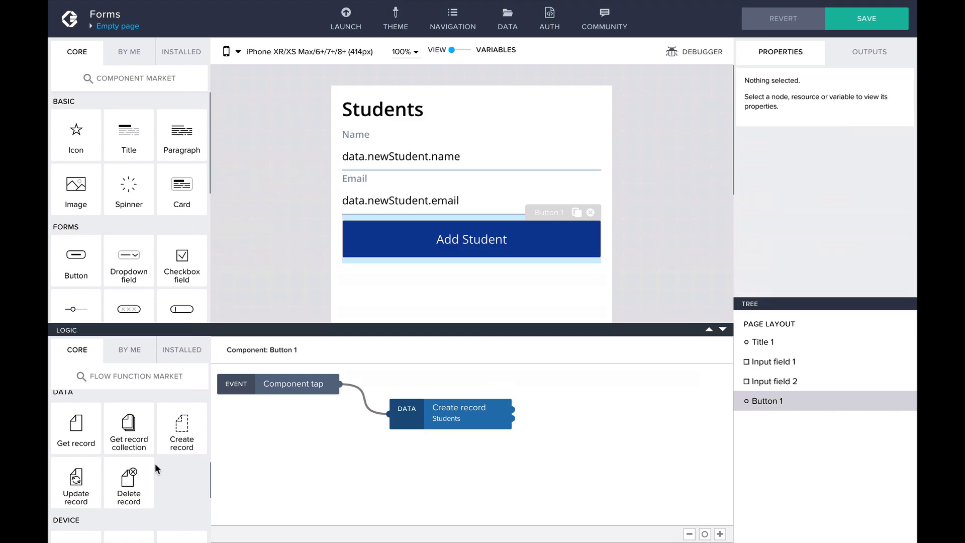
Step: Set newStudent's data to a custom object with empty email, ID and name after Create record
scroll("down", 3)
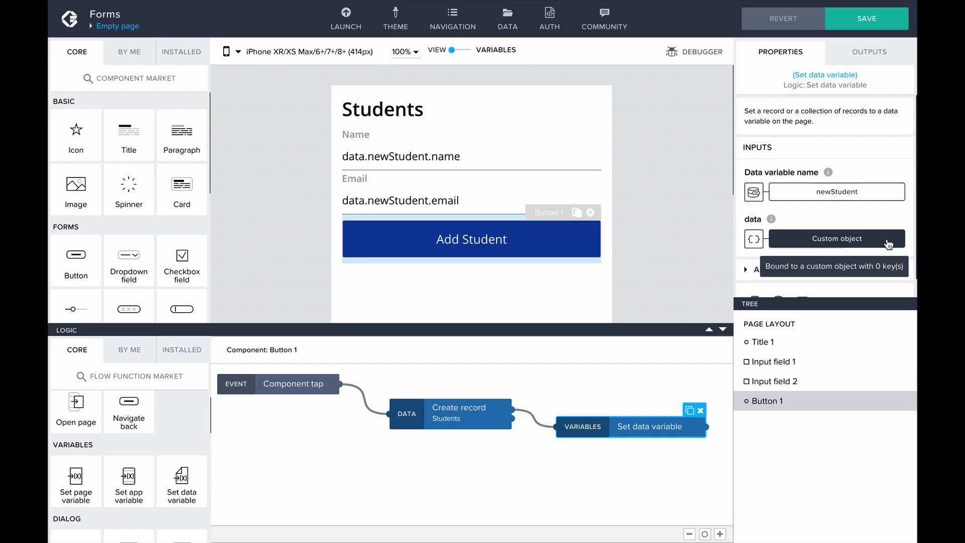
left_click(835, 240)
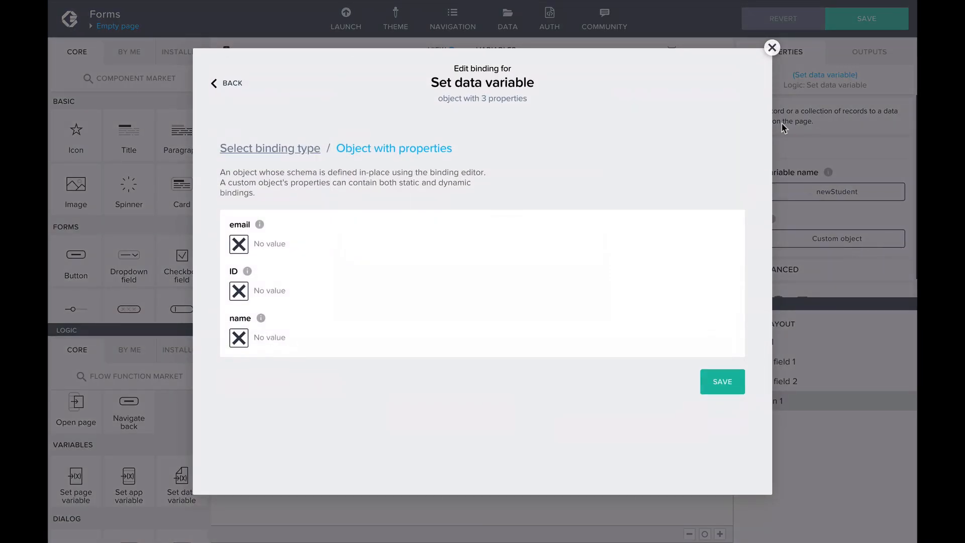
mouse_move(722, 381)
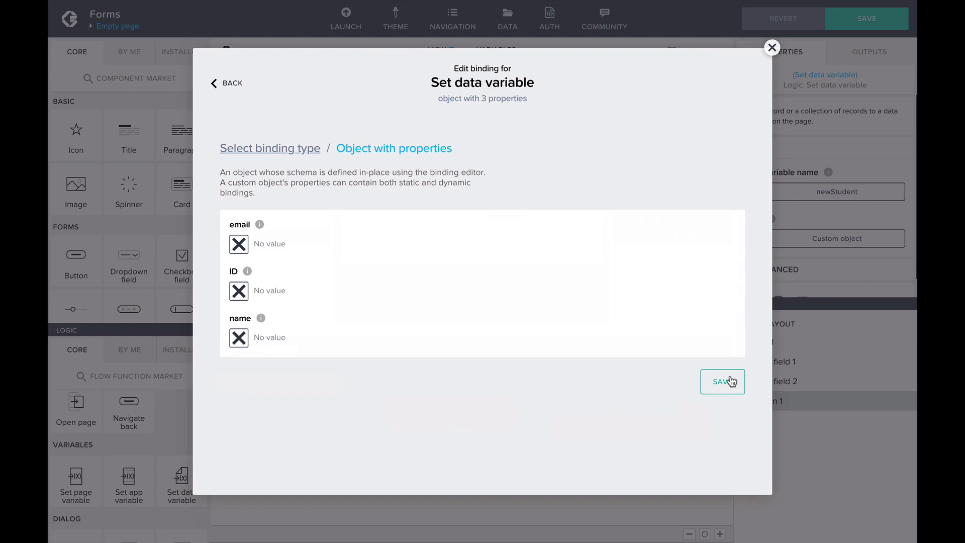
left_click(721, 382)
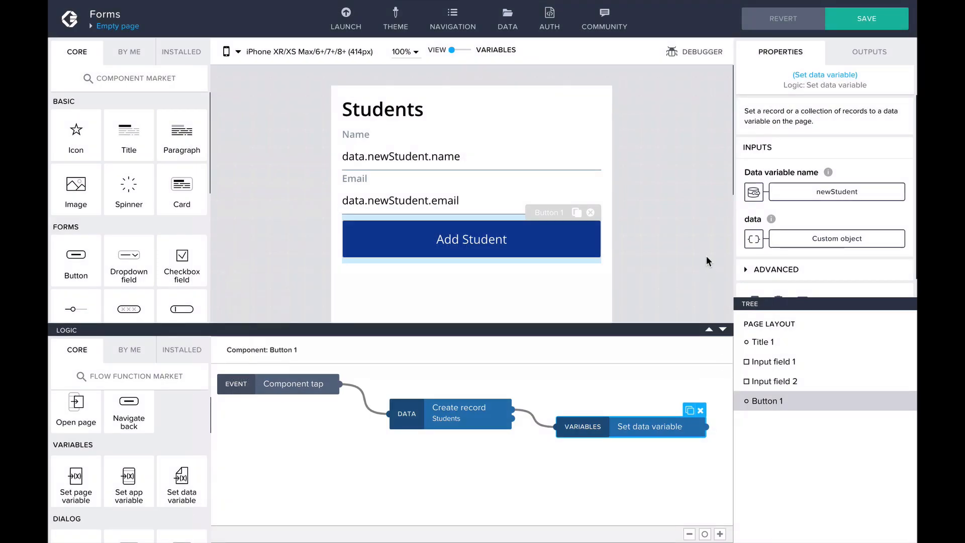
mouse_move(705, 271)
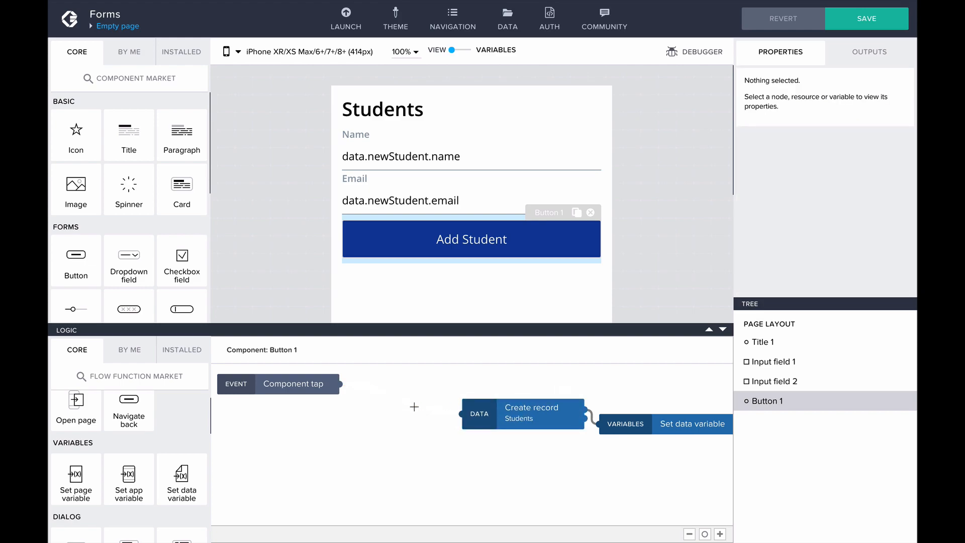
Step: Set the If condition to formula IS_EMPTY(data.newStudent.name) || IS_EMPTY(data.newStudent.email)
scroll("down", 3)
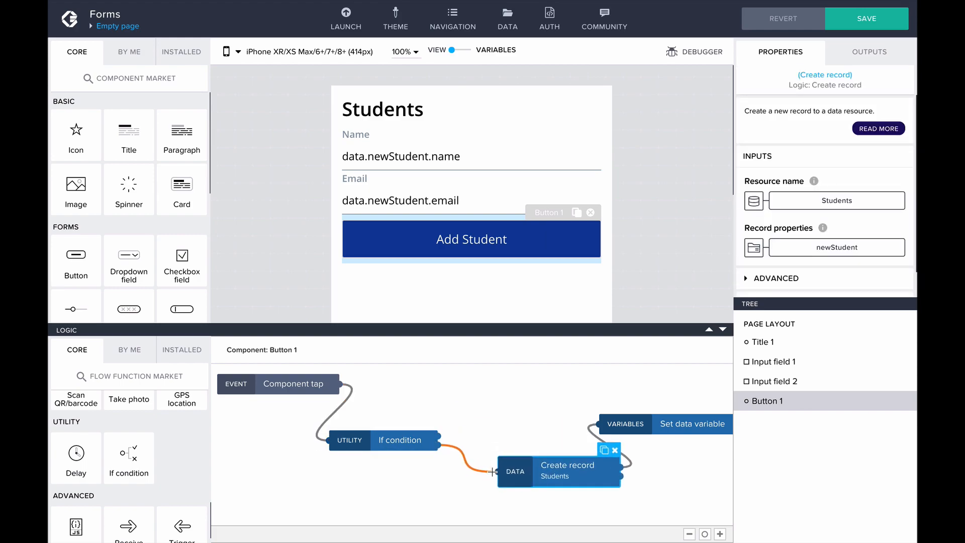
left_click(400, 440)
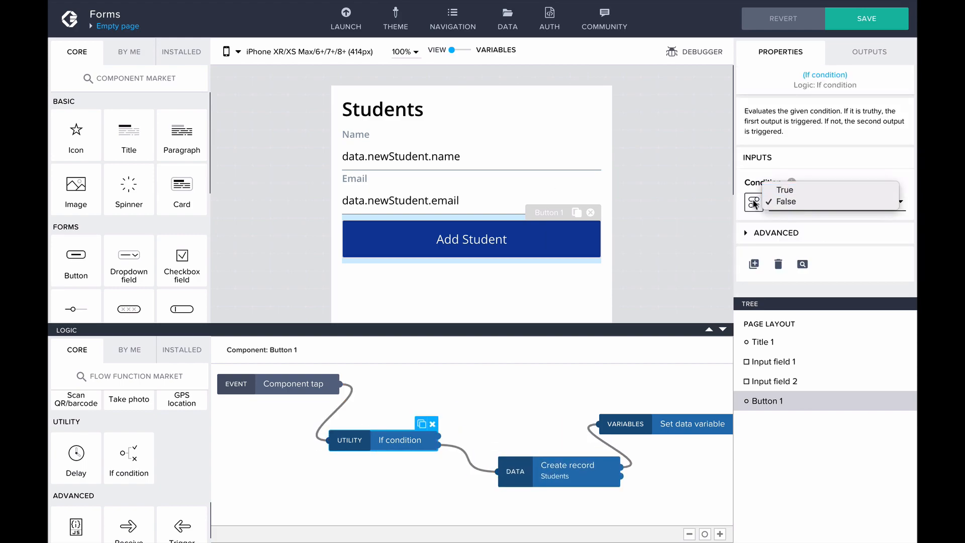
left_click(783, 201)
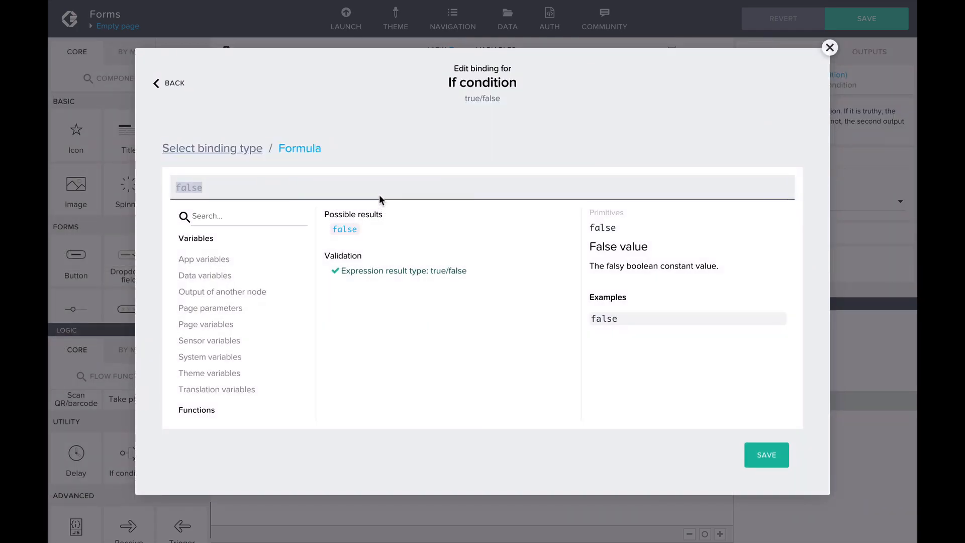
type("IS_EMPTY(data.newStudent.name) || IS_EMPTY(data.newStudent.email)")
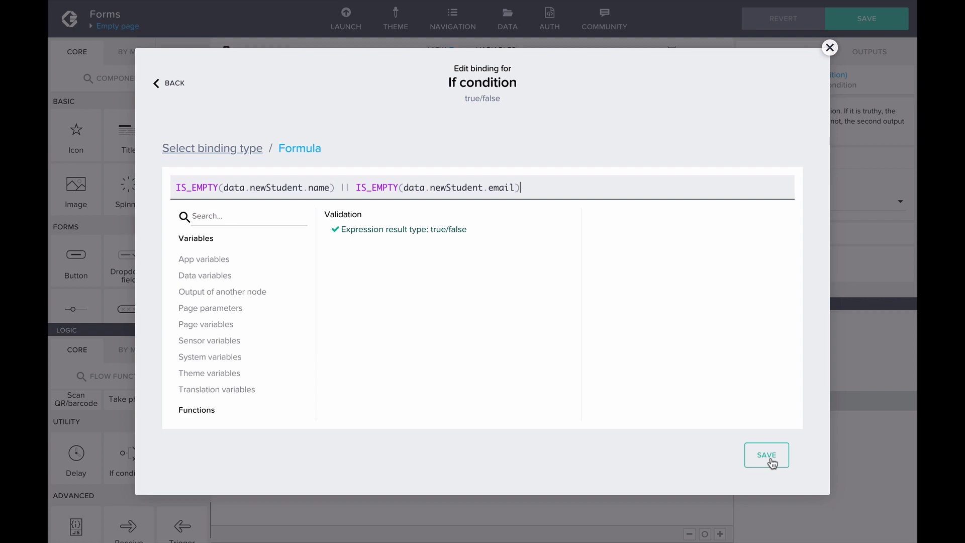
left_click(766, 454)
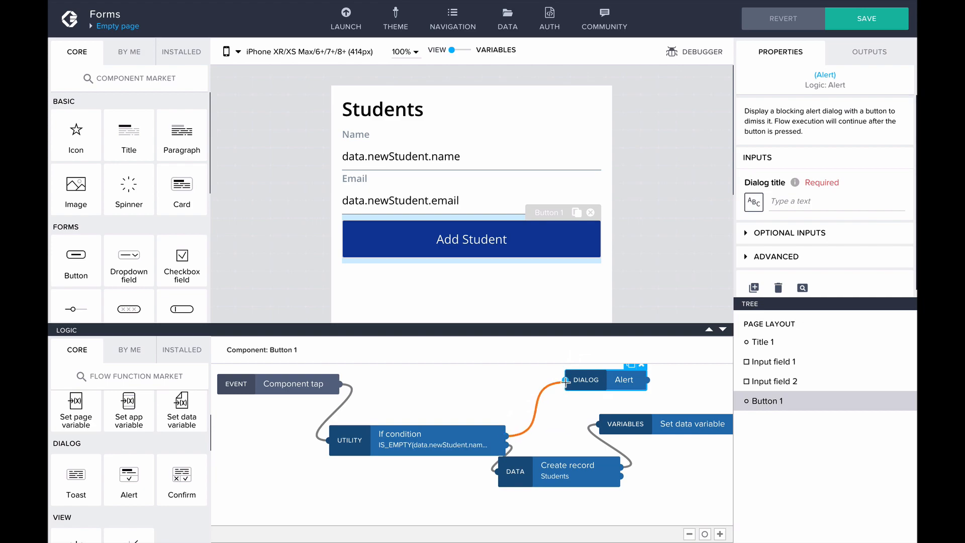
Step: Title the Alert 'Please fill in both fields' and tidy the flow nodes on the canvas
type("Please fill in both field")
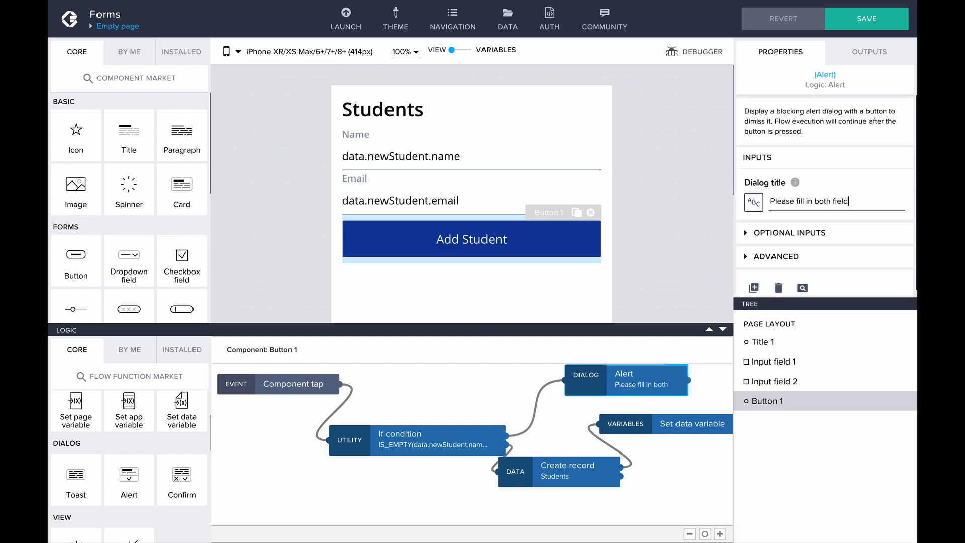
type("s")
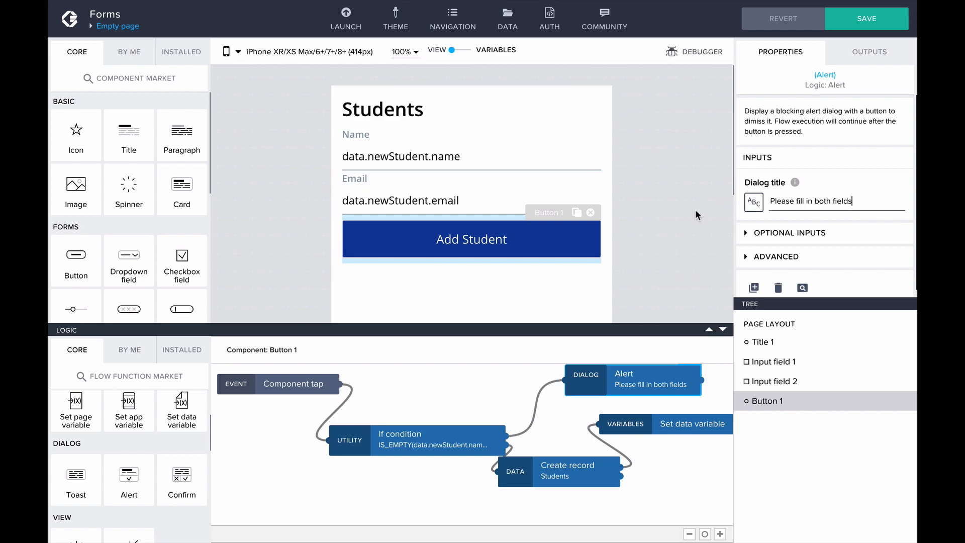
left_click(693, 424)
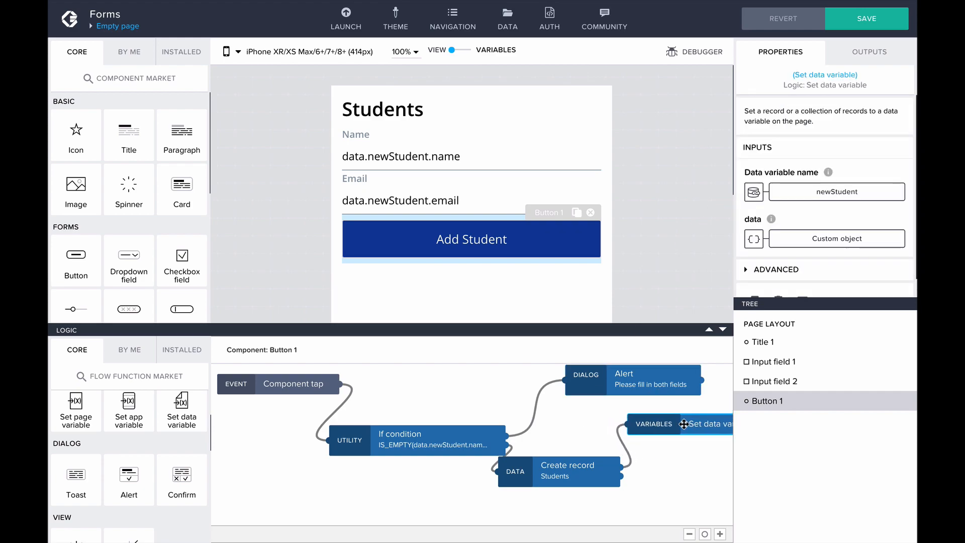
left_click(565, 472)
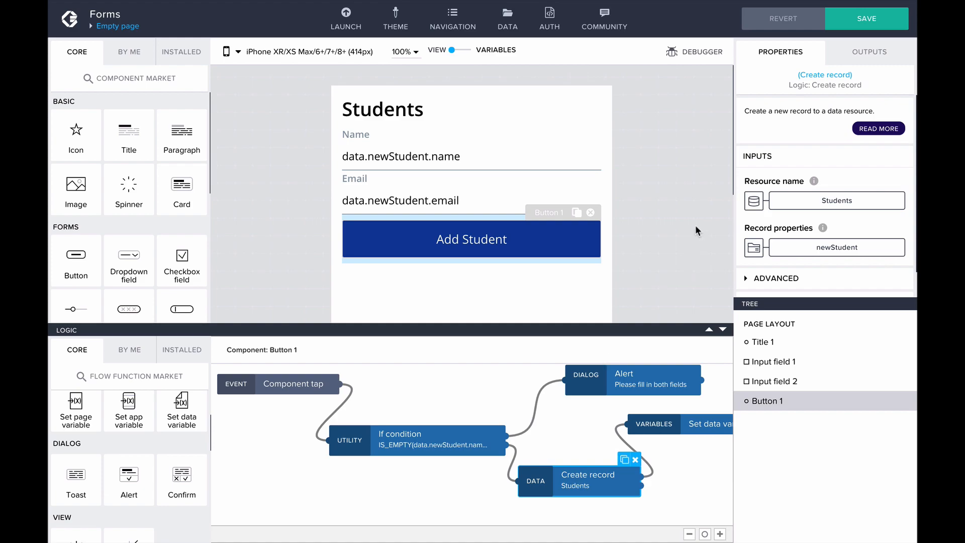
mouse_move(689, 249)
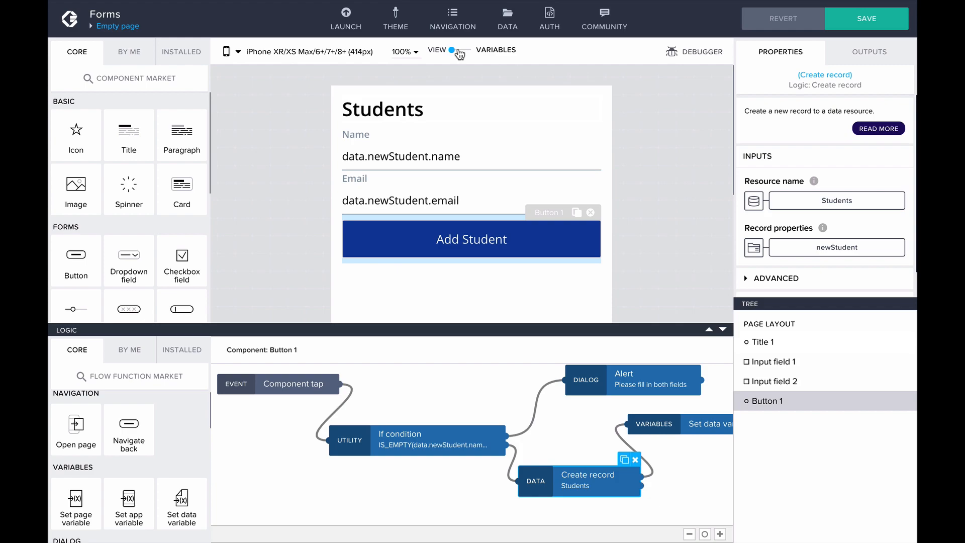
Step: Add a Students collection data variable named Students and return to the page view
left_click(456, 50)
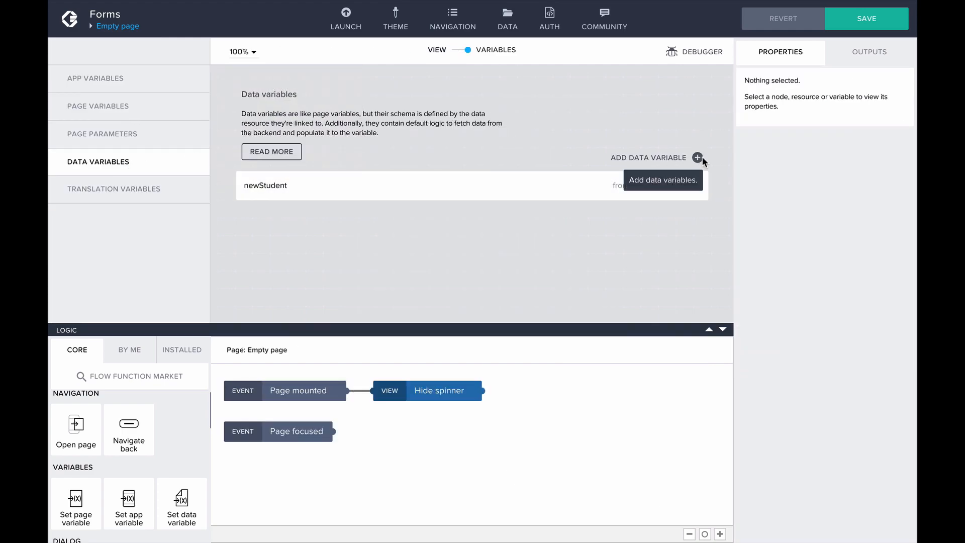
left_click(697, 158)
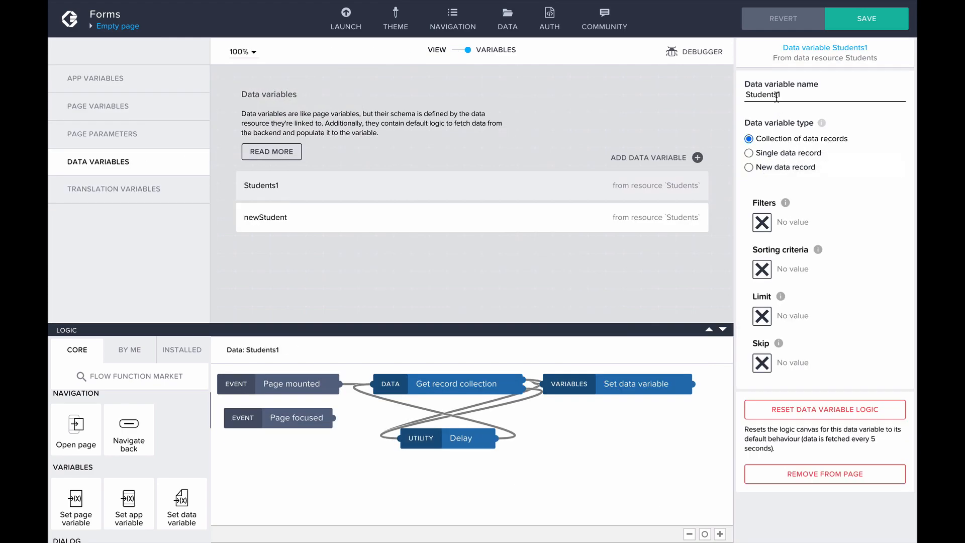
key("Backspace")
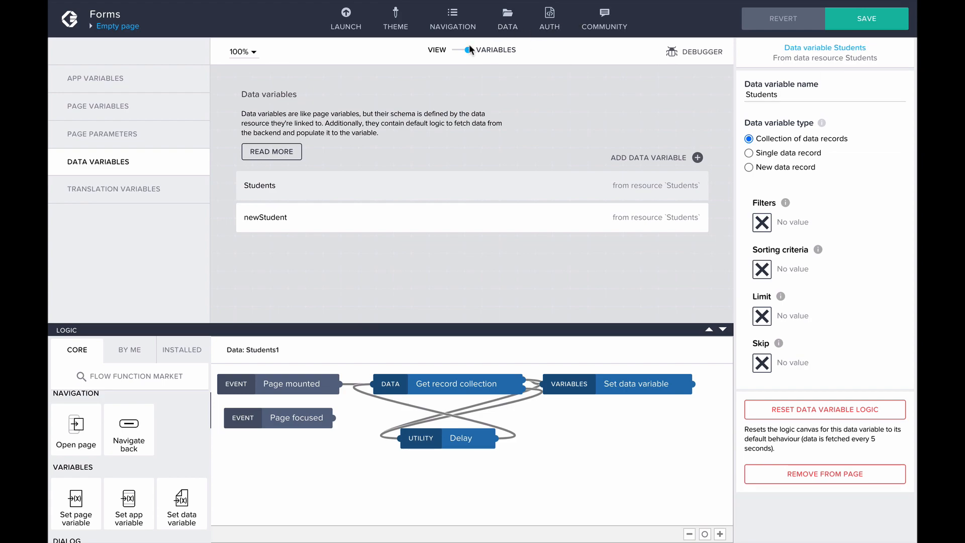
left_click(447, 50)
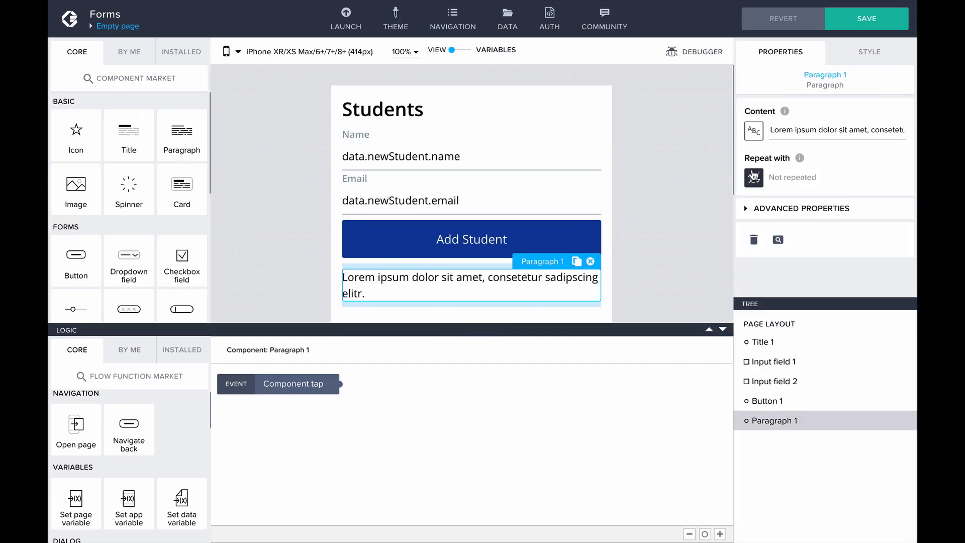
Step: Repeat the paragraph over Students with content formula current.name + ", " + current.email
left_click(753, 177)
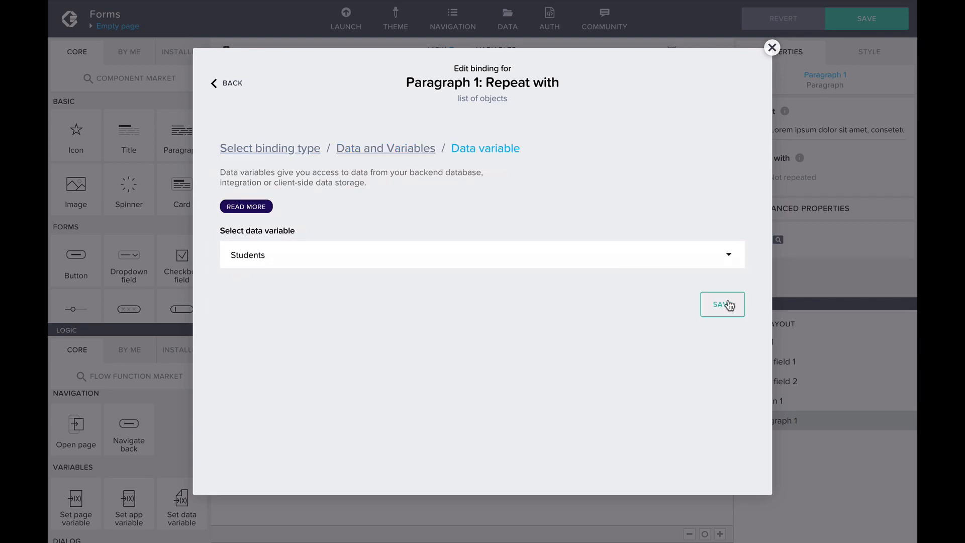
left_click(722, 303)
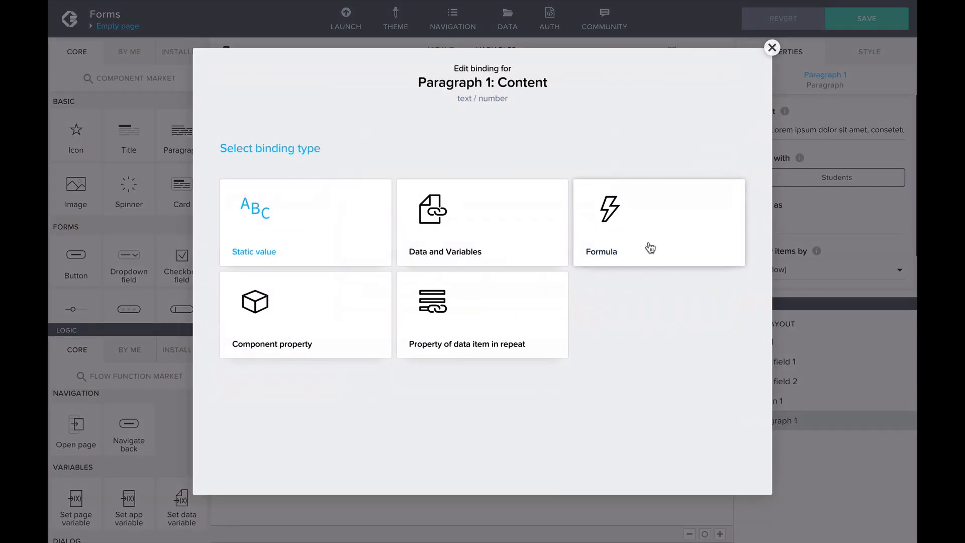
left_click(657, 222)
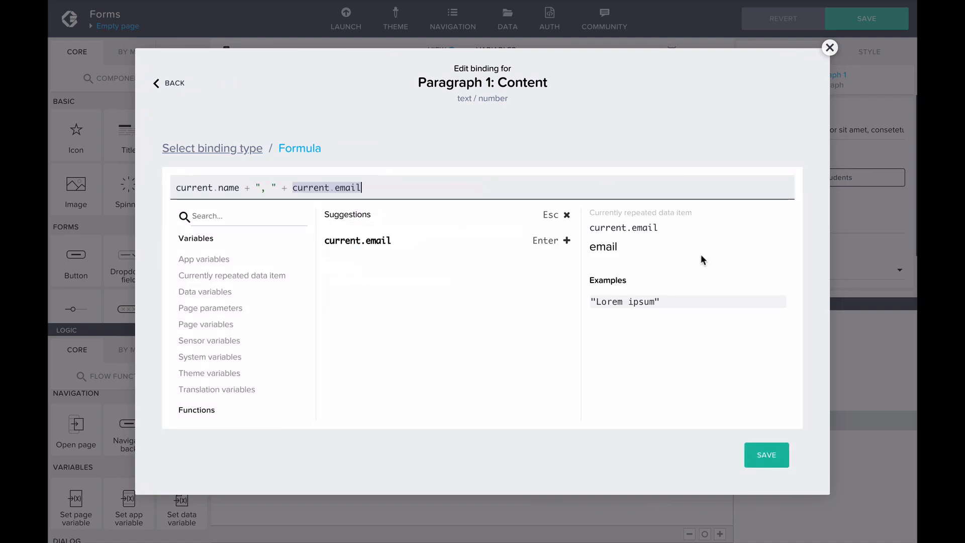
mouse_move(766, 454)
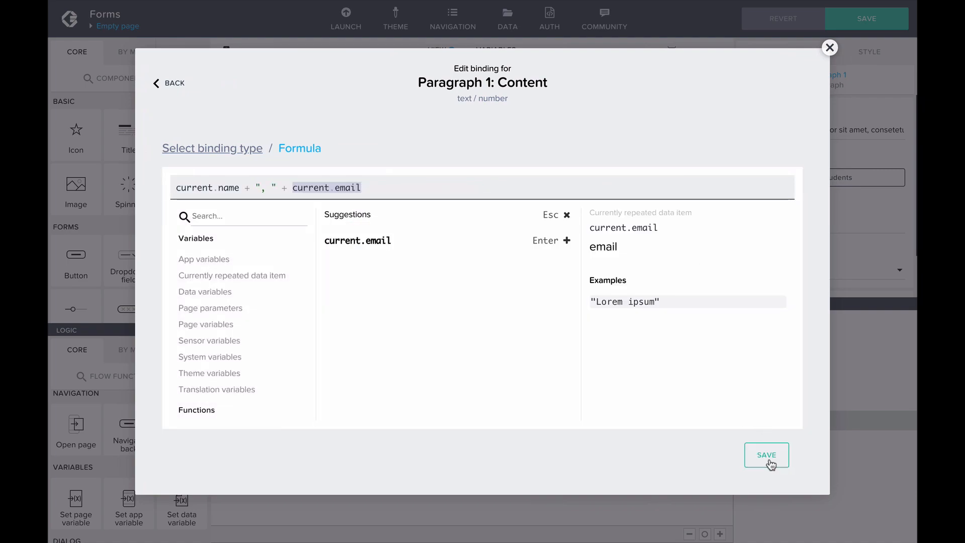
left_click(766, 454)
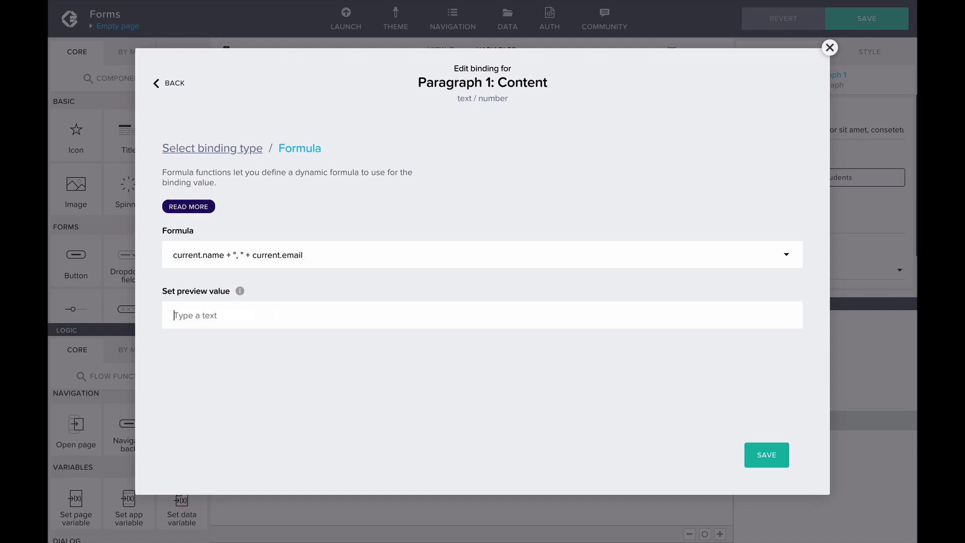
left_click(766, 454)
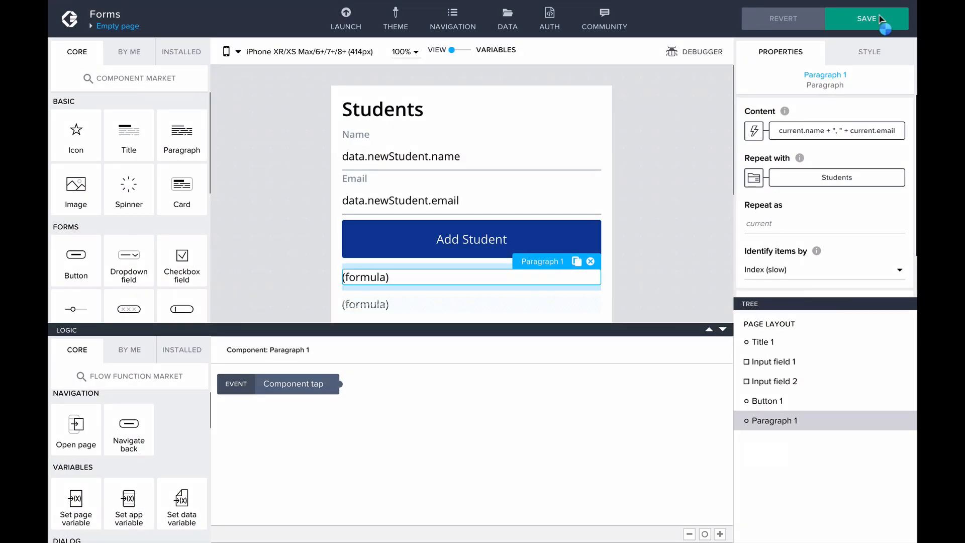
Step: Save the app and test the students list and empty-field alert in the mobile preview
left_click(866, 18)
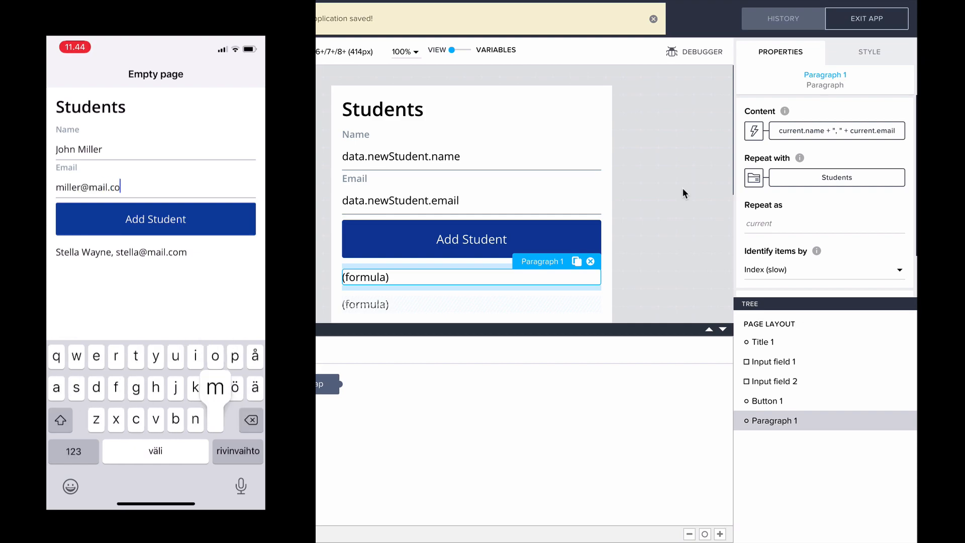
left_click(155, 218)
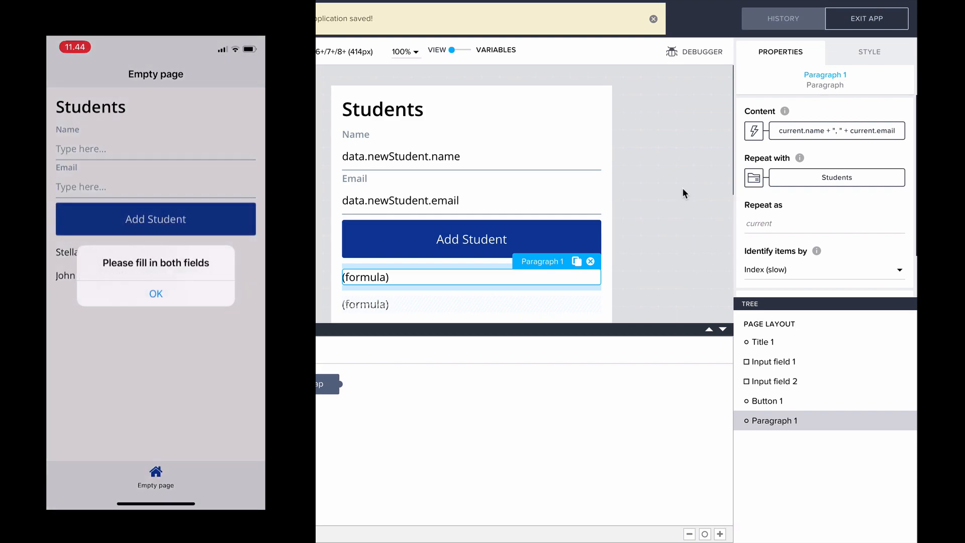